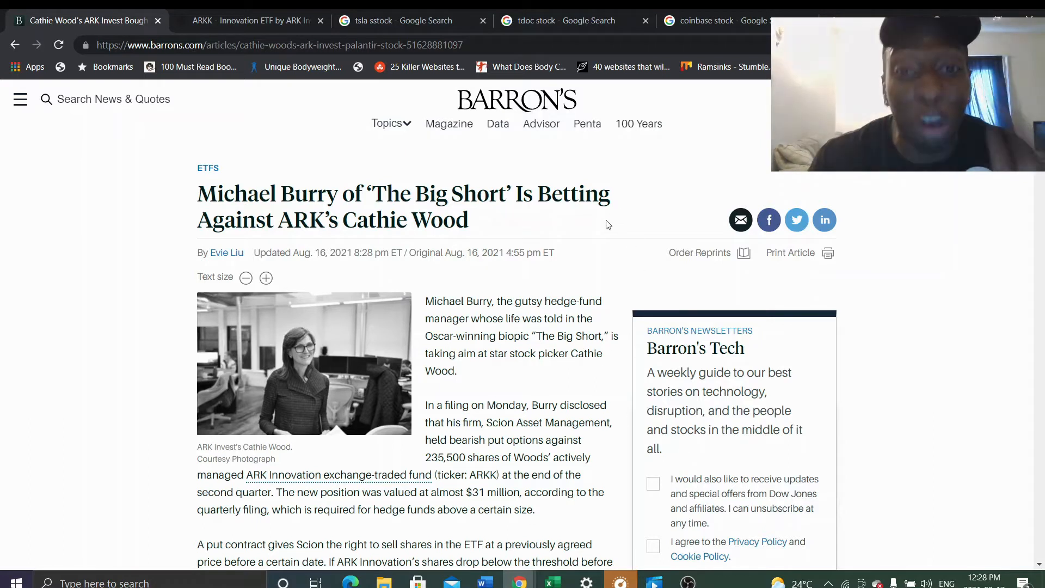
# Finish reading the Burry article, check ARK's holdings, then bring up Teladoc's stock results ($139.17).
pyautogui.scroll(-3)
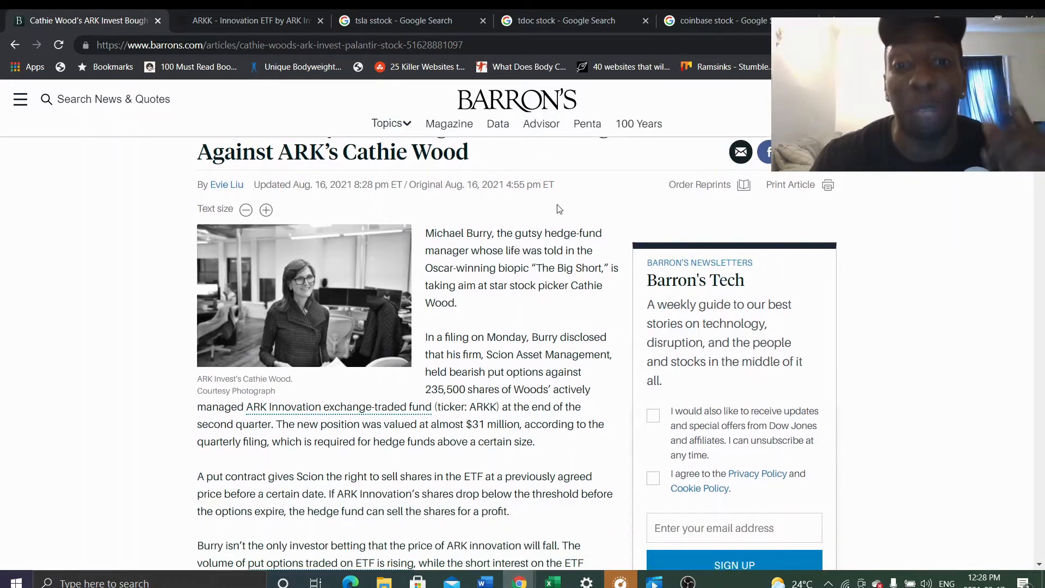
pyautogui.scroll(-3)
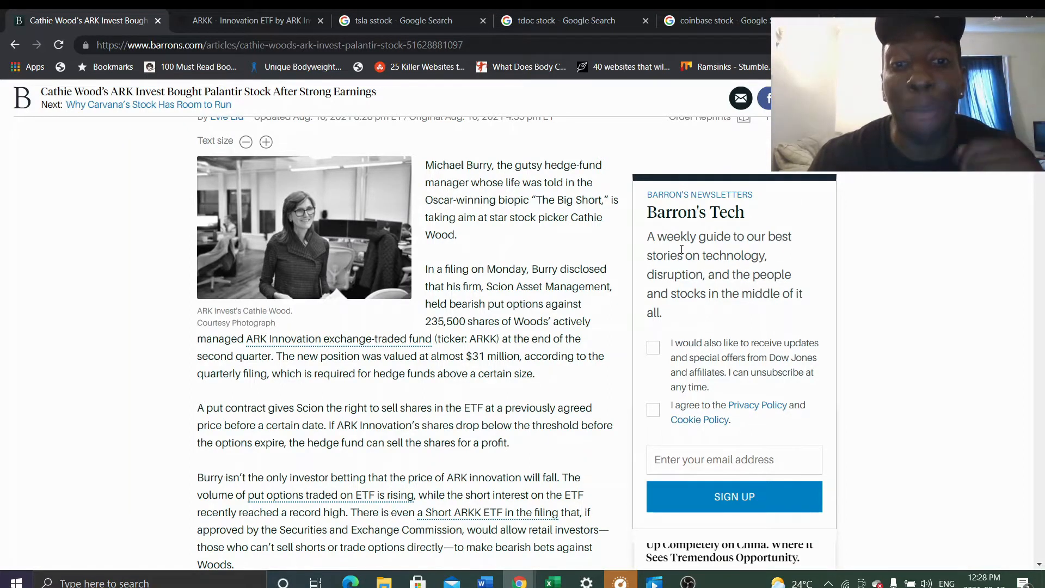
pyautogui.moveTo(667, 249)
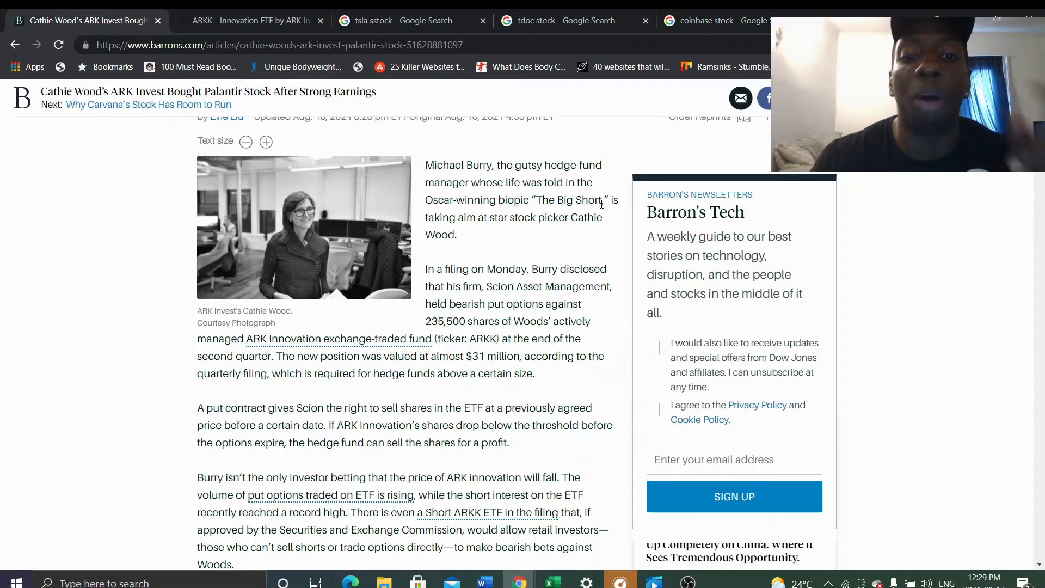
pyautogui.scroll(-3)
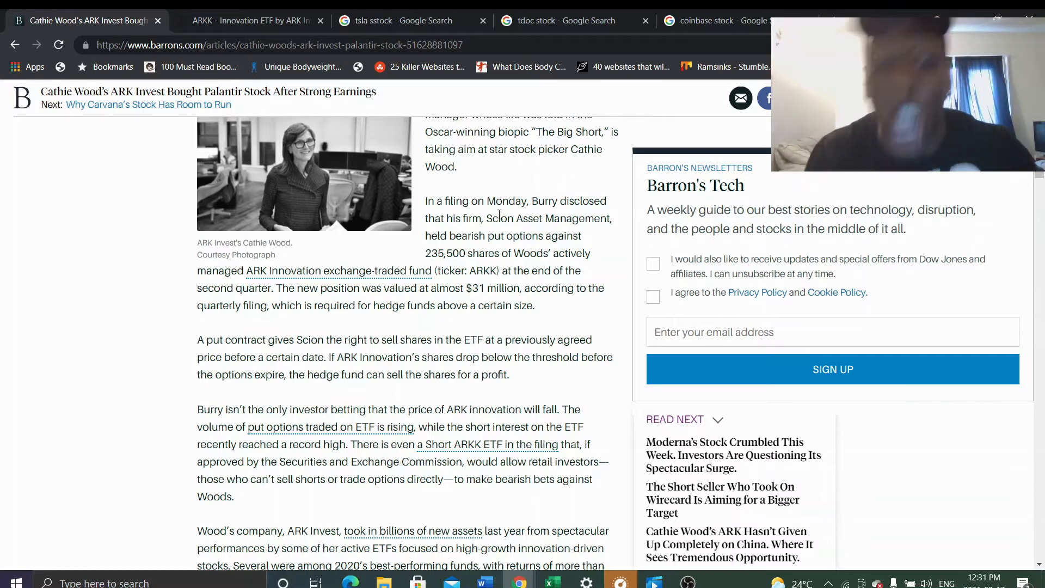
pyautogui.scroll(-3)
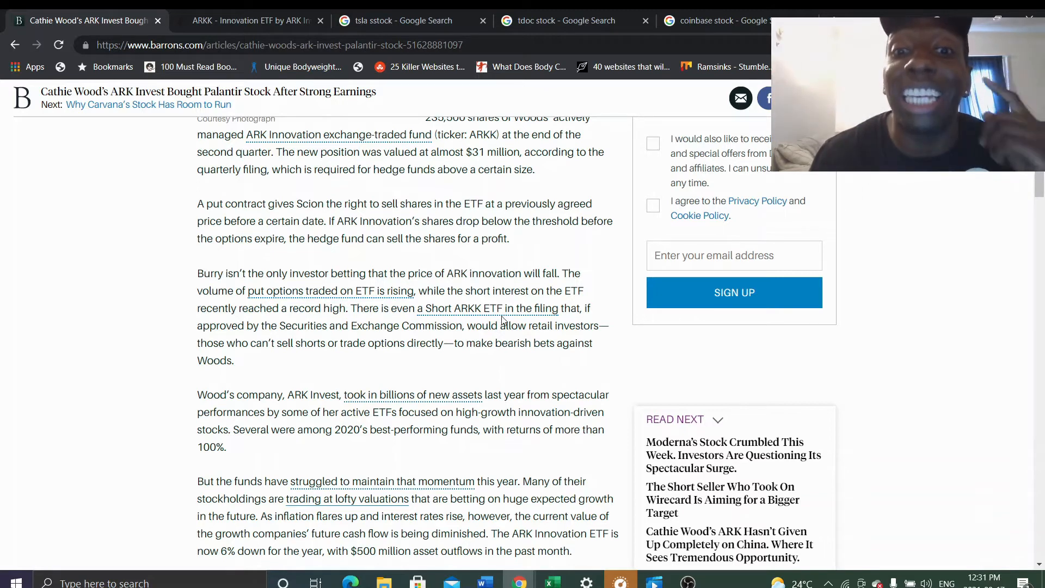
pyautogui.moveTo(486, 308)
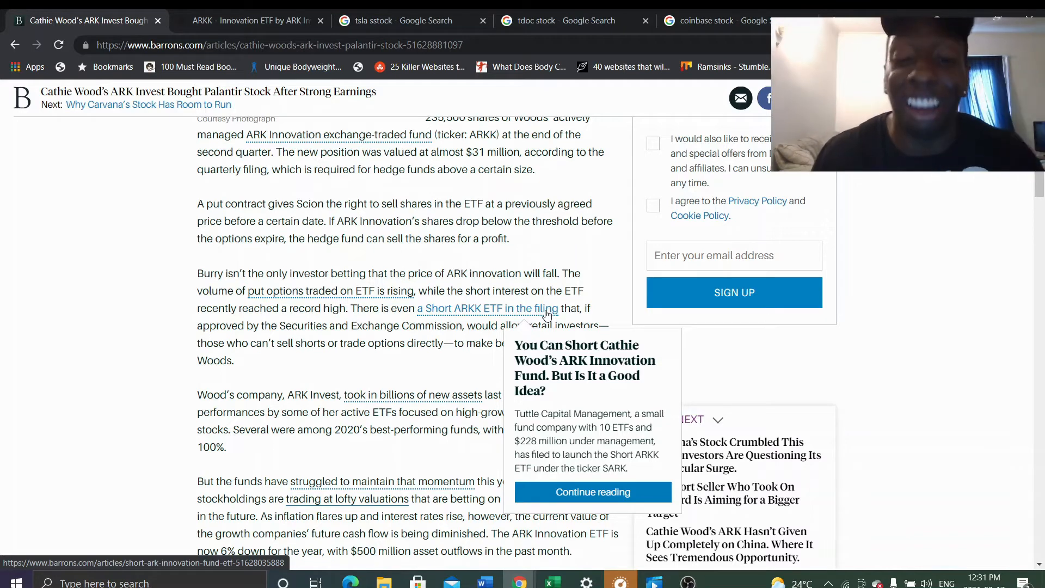
pyautogui.moveTo(548, 371)
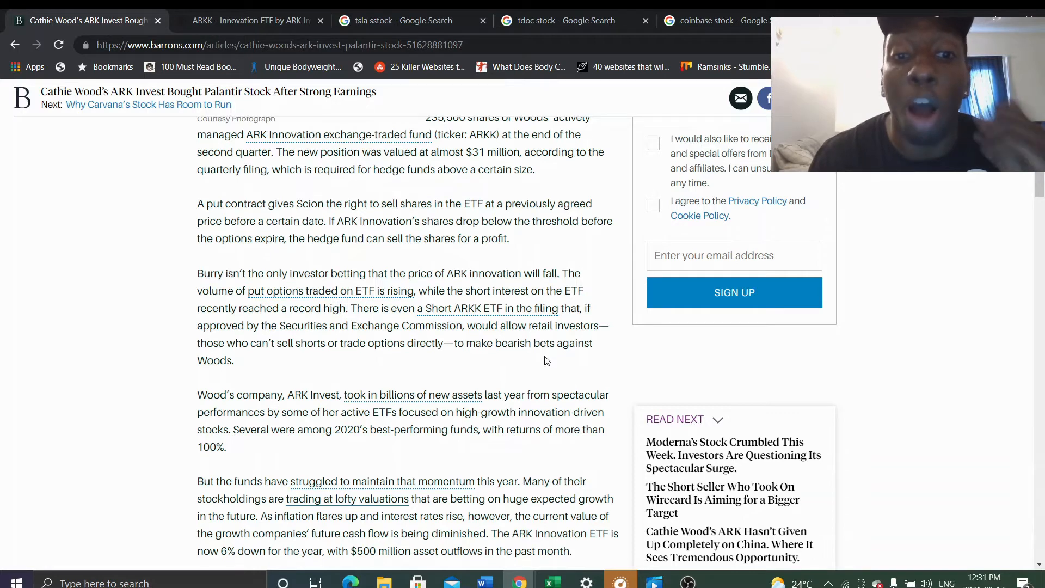
pyautogui.moveTo(601, 349)
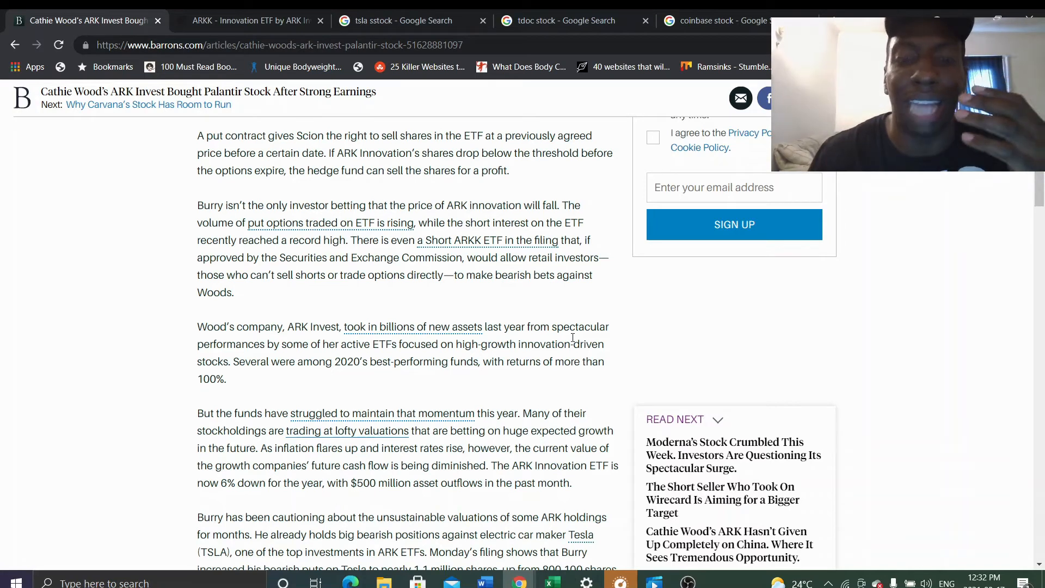
pyautogui.moveTo(561, 318)
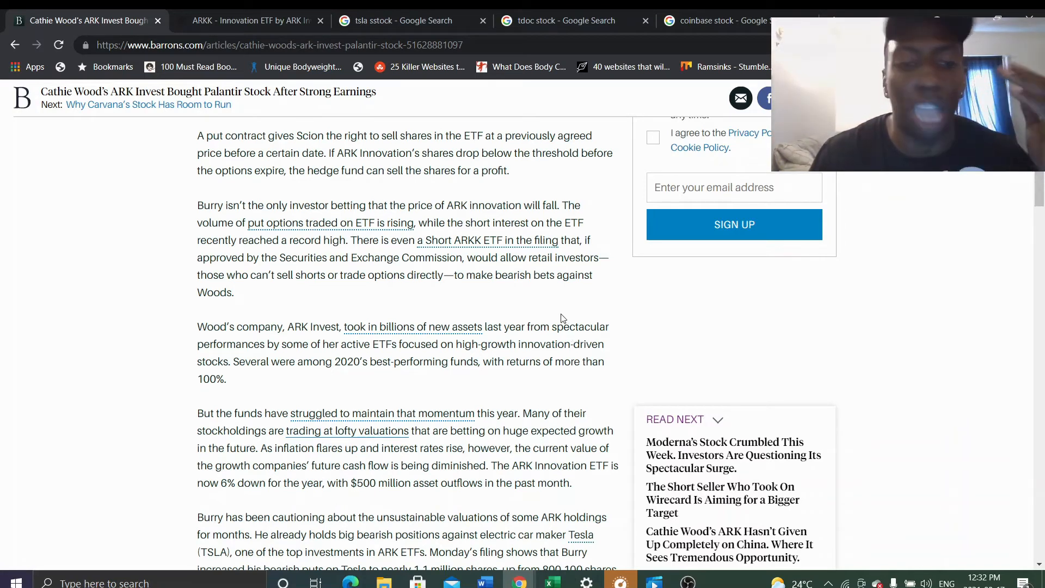
pyautogui.moveTo(557, 319)
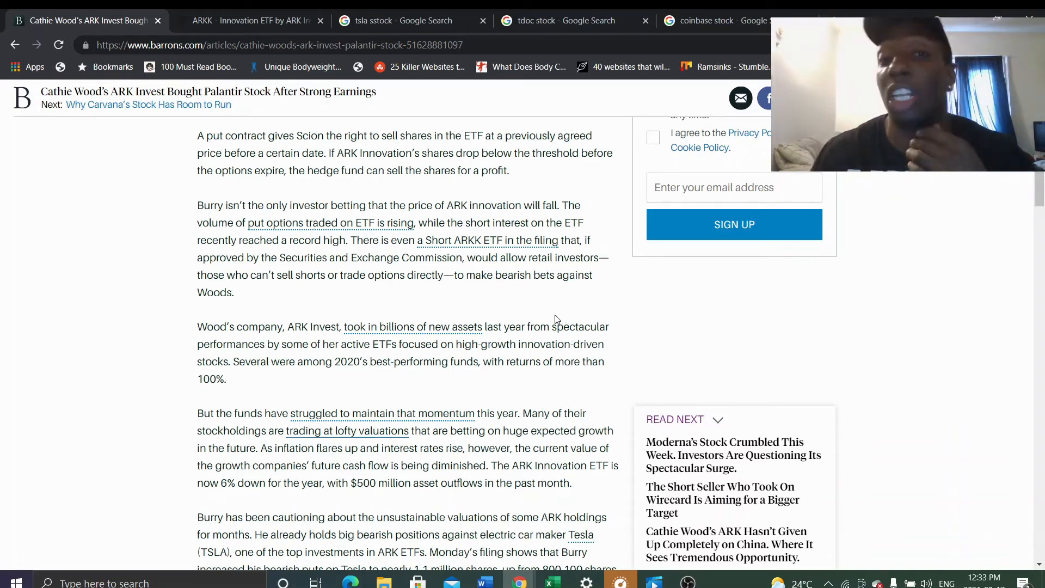
pyautogui.moveTo(556, 297)
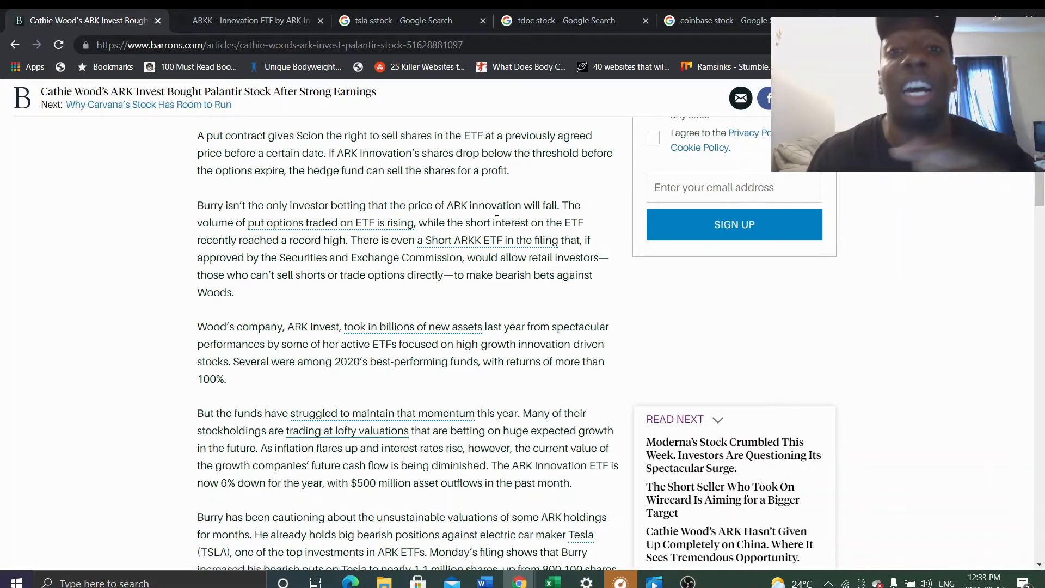
pyautogui.click(250, 20)
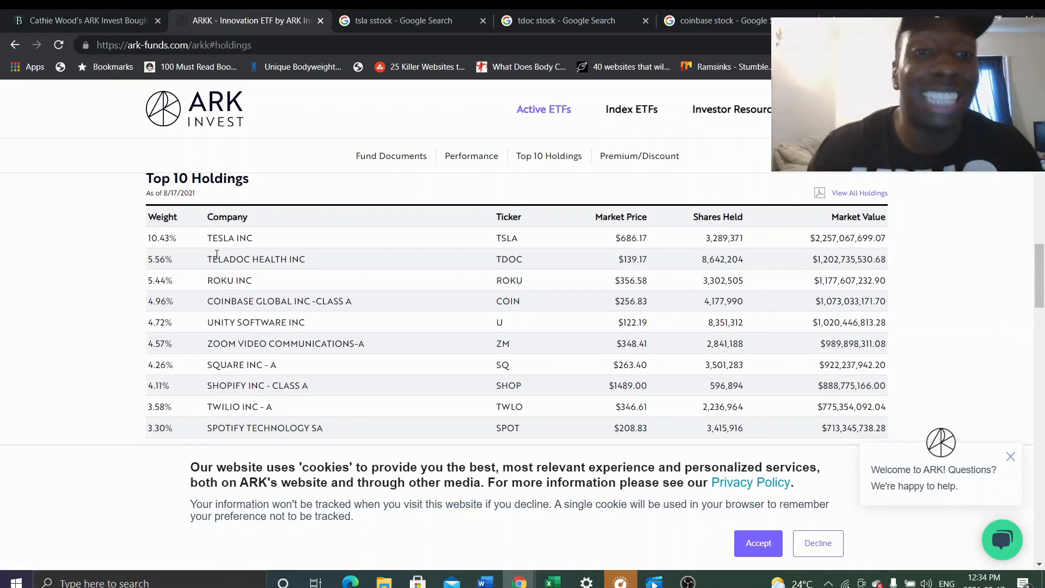
pyautogui.click(566, 20)
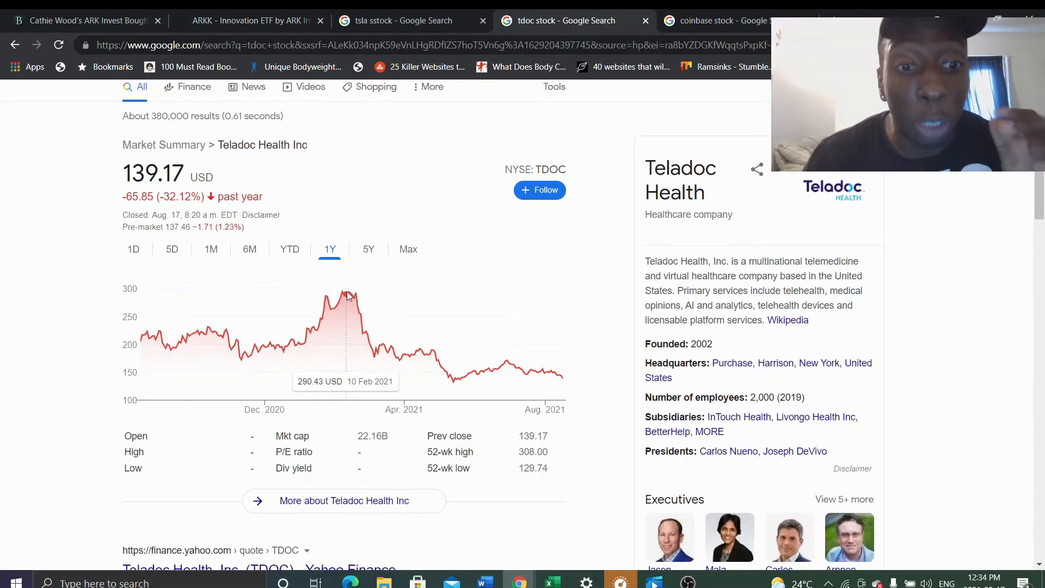
pyautogui.moveTo(564, 377)
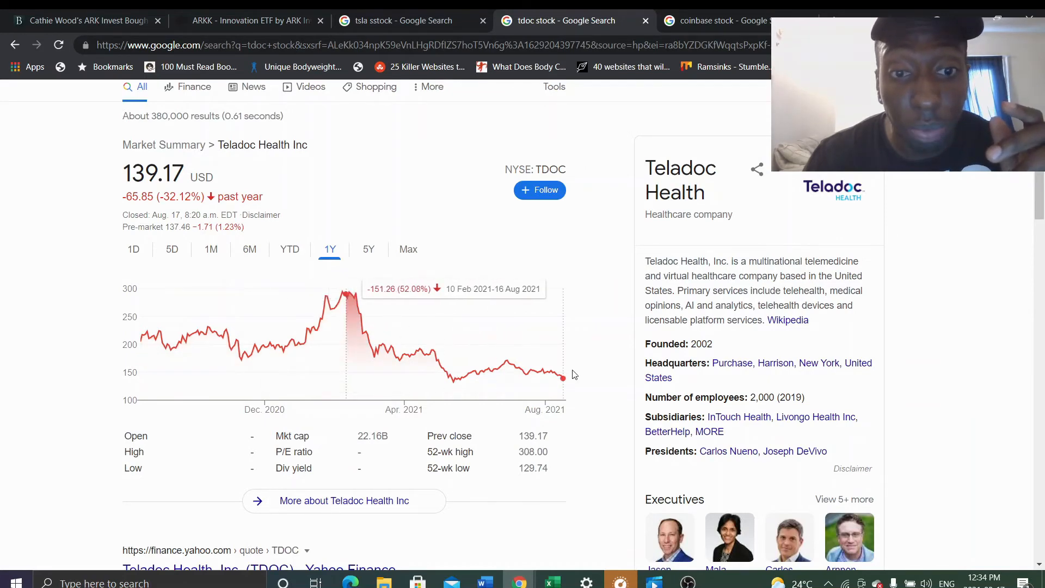
pyautogui.press('ctrl+a')
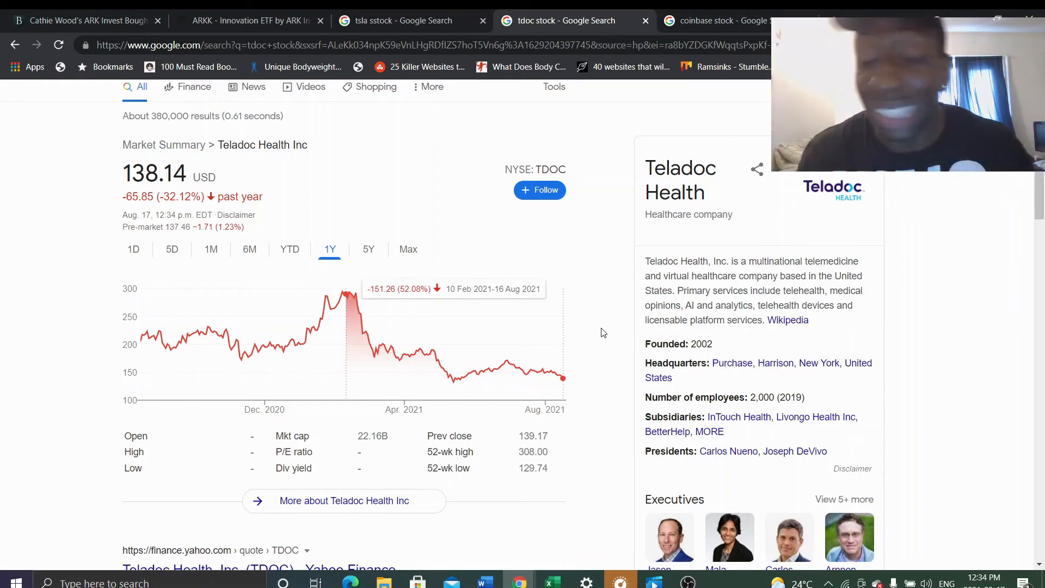
pyautogui.moveTo(605, 332)
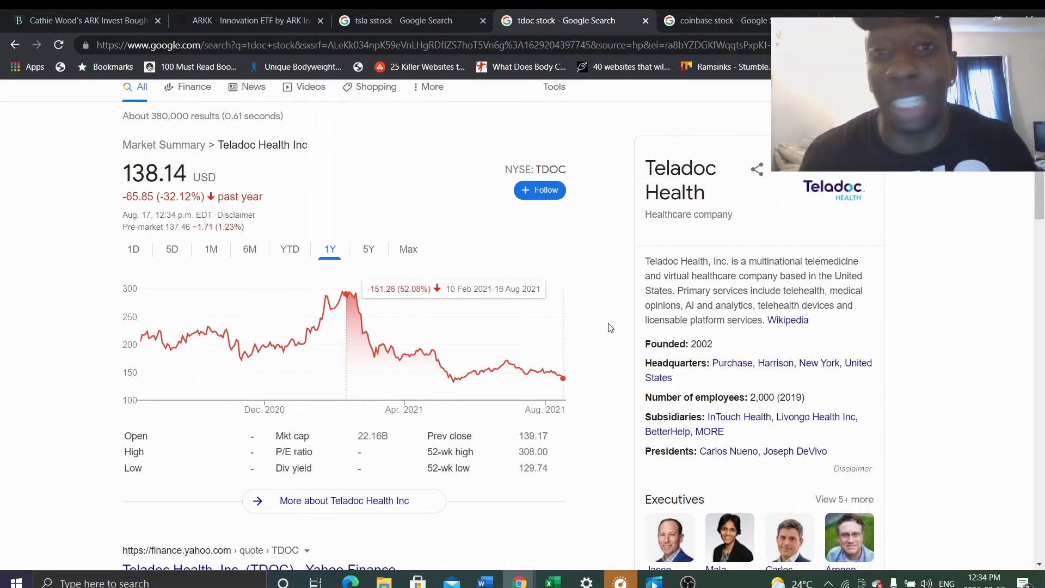
# Show Tesla's stock results and its 1Y chart at $658.20, up 86.90%.
pyautogui.click(400, 20)
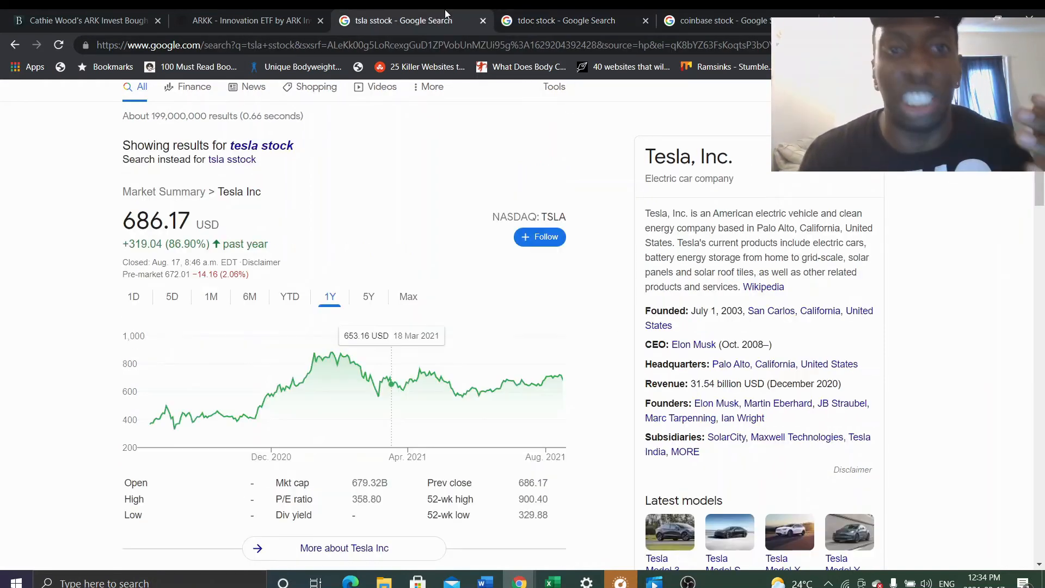
pyautogui.scroll(-3)
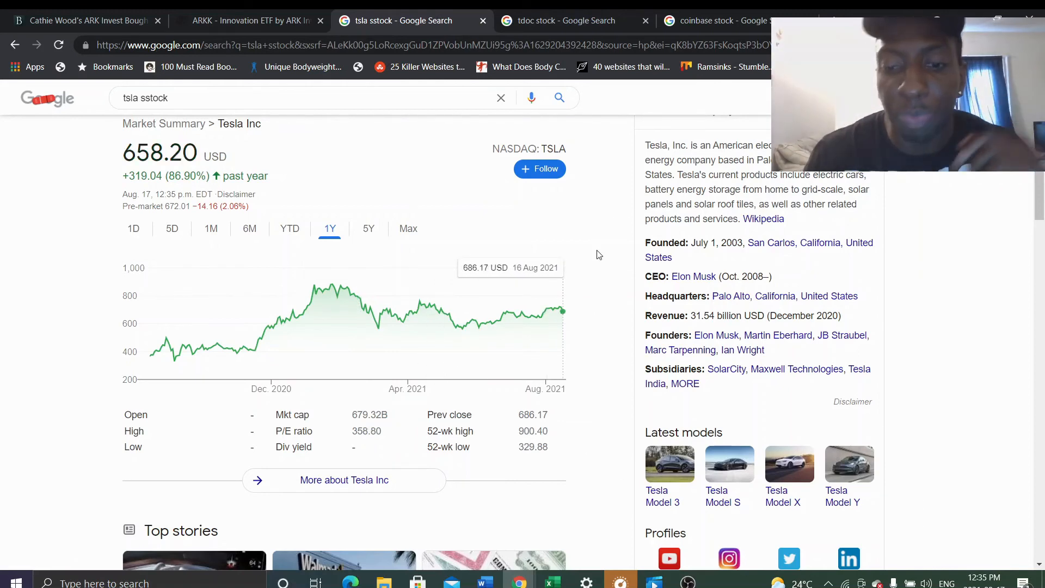
# Recheck ARK's top holdings, then view Coinbase's 1Y chart: $254.43, down 21.76%.
pyautogui.click(250, 20)
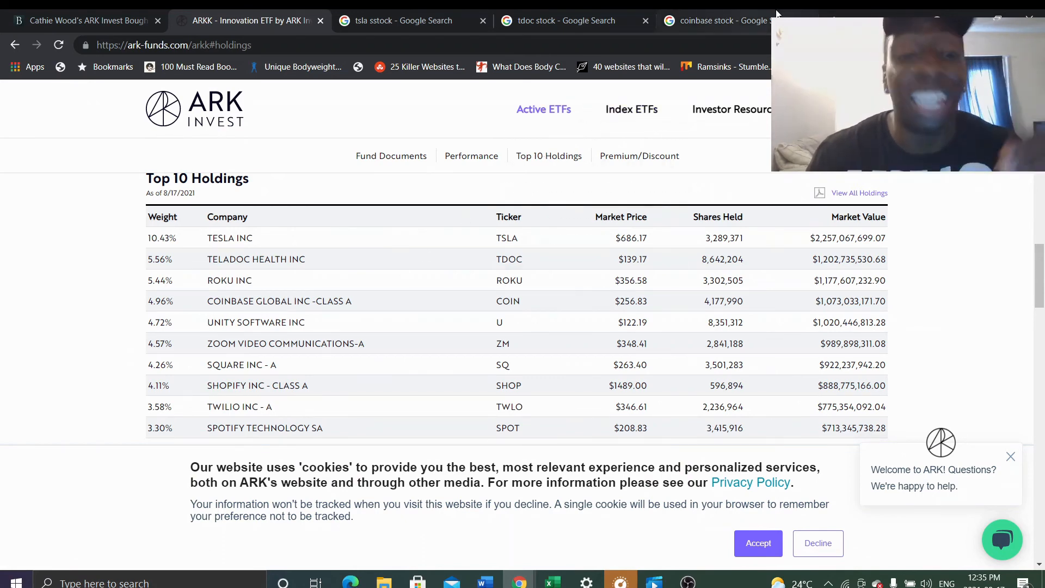
pyautogui.click(719, 20)
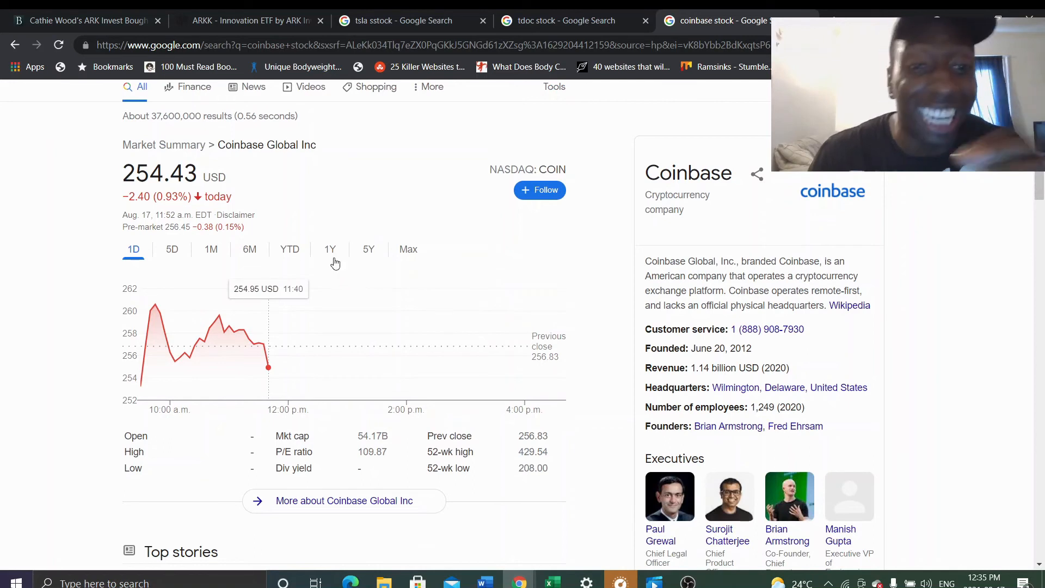
pyautogui.click(329, 249)
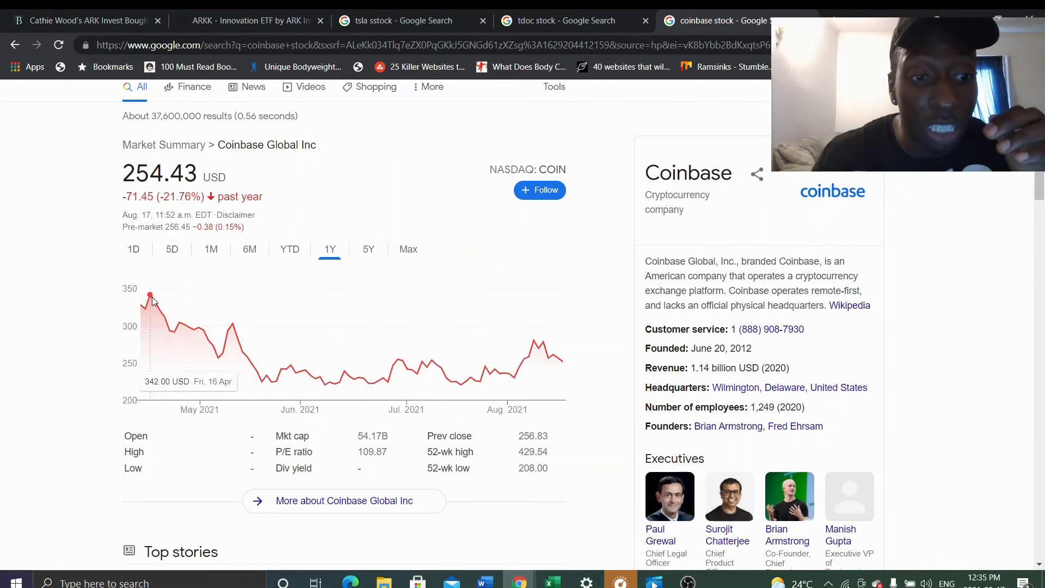